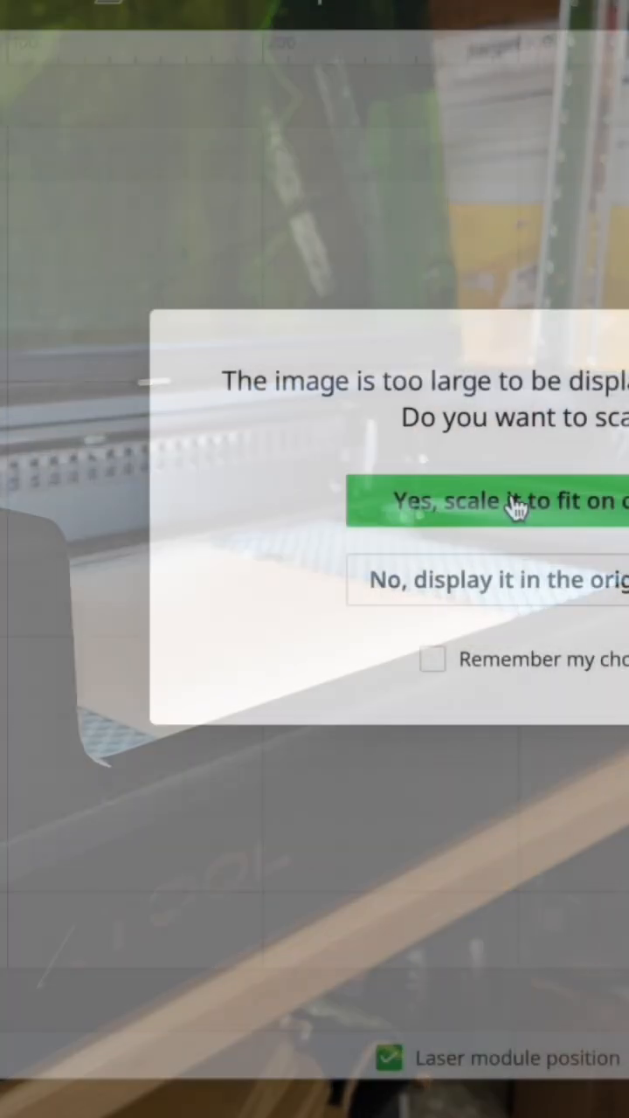
Scale the oversized hand image to fit the canvas and trace it into 'Hand-i-Craft' line art
left_click(489, 500)
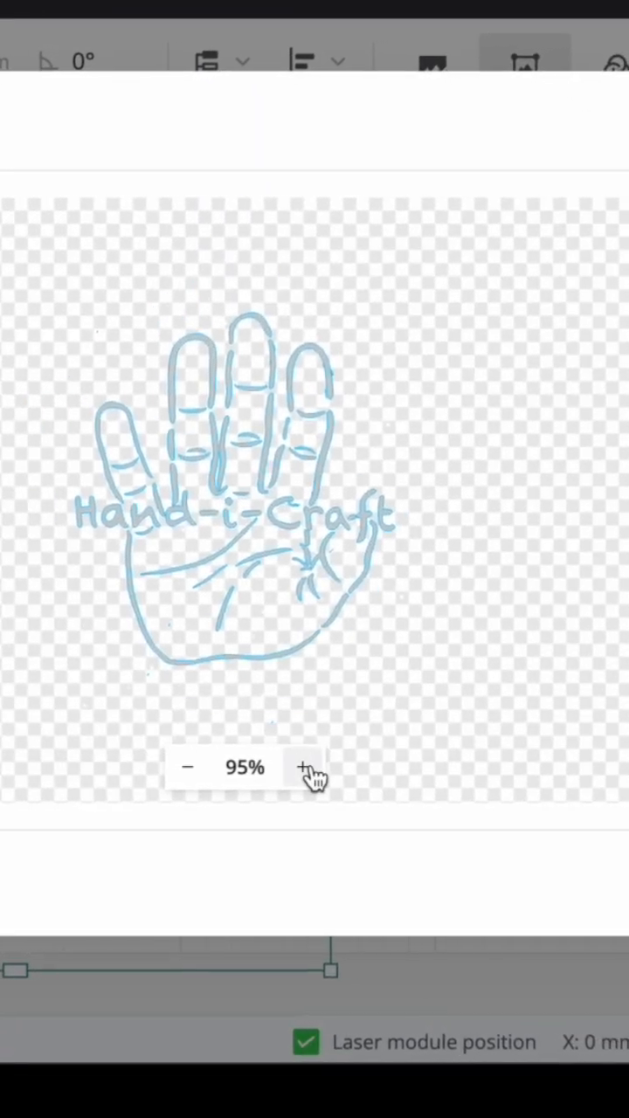
left_click(304, 767)
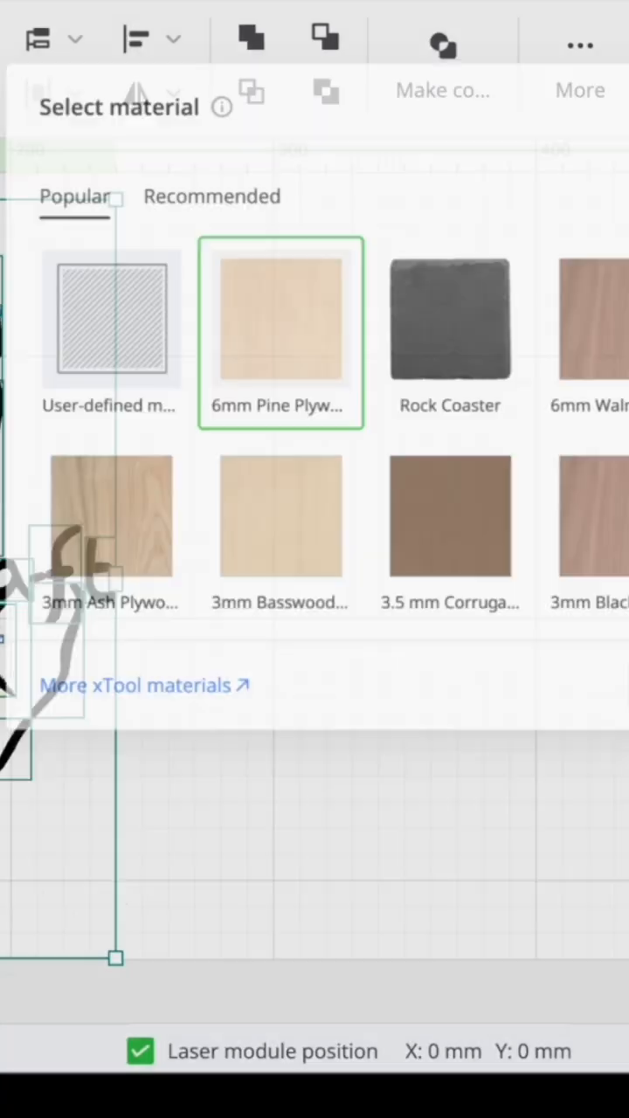
Choose 6mm Pine Plywood for the xTool S1 and send the job to process, confirming the high-power warning
left_click(280, 318)
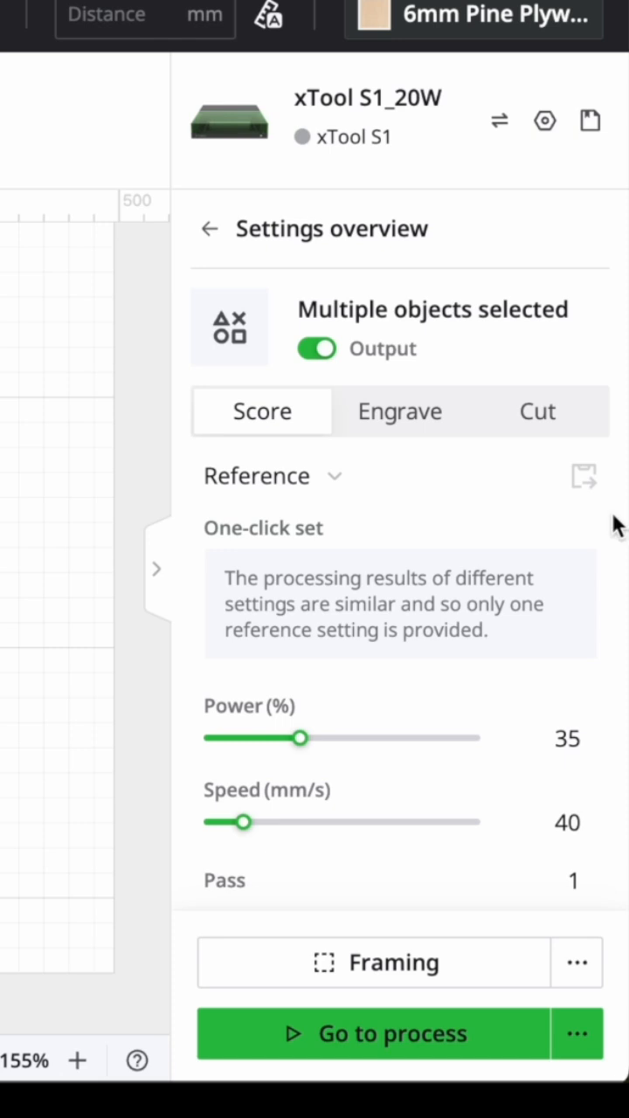
left_click(538, 411)
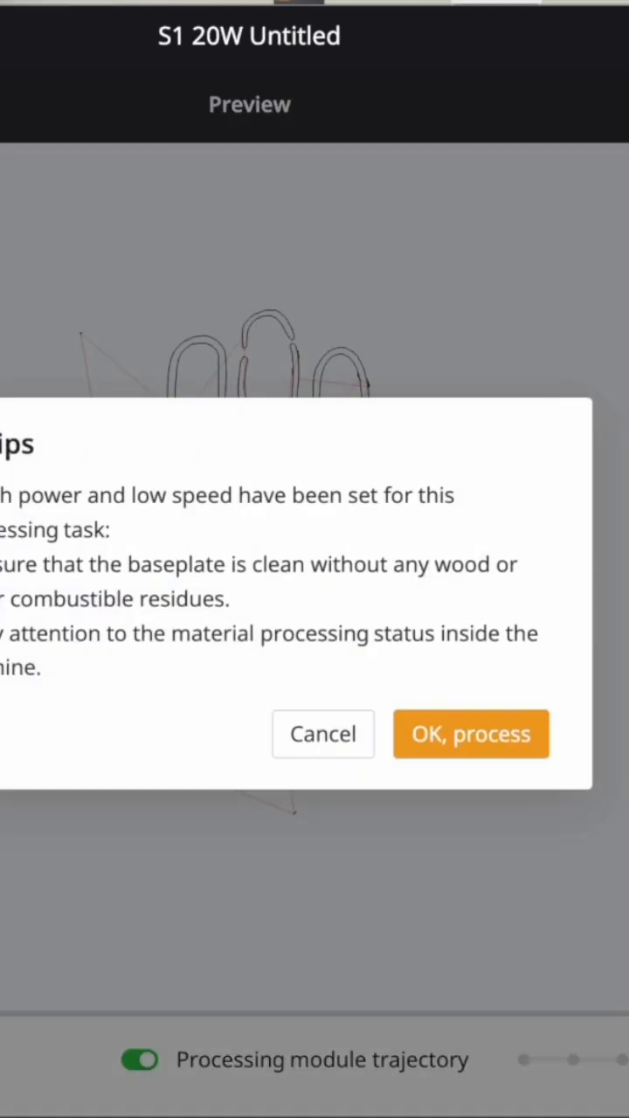
left_click(470, 734)
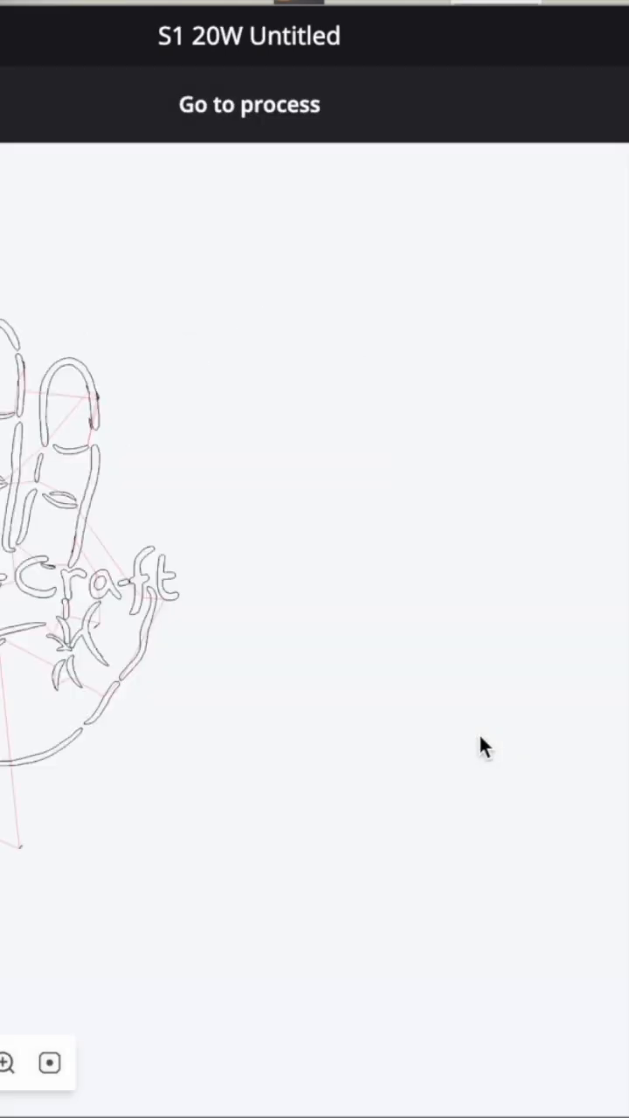